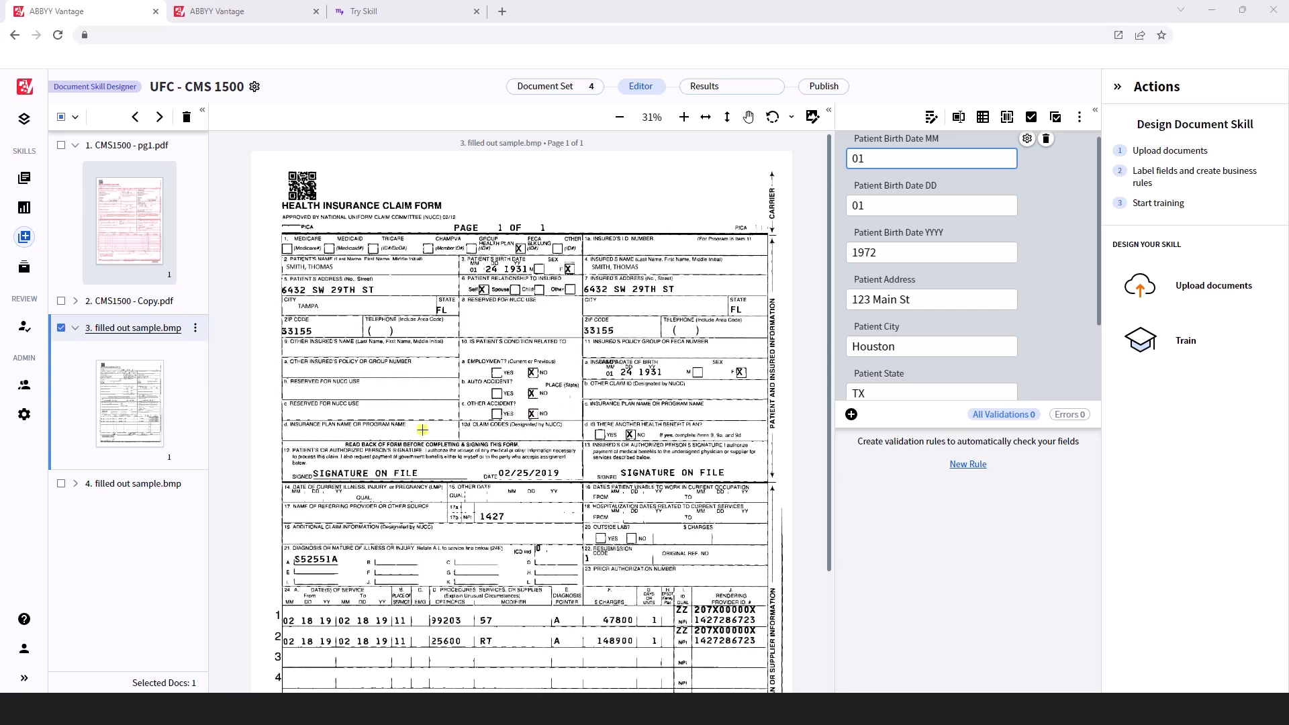
mouse_move(370, 437)
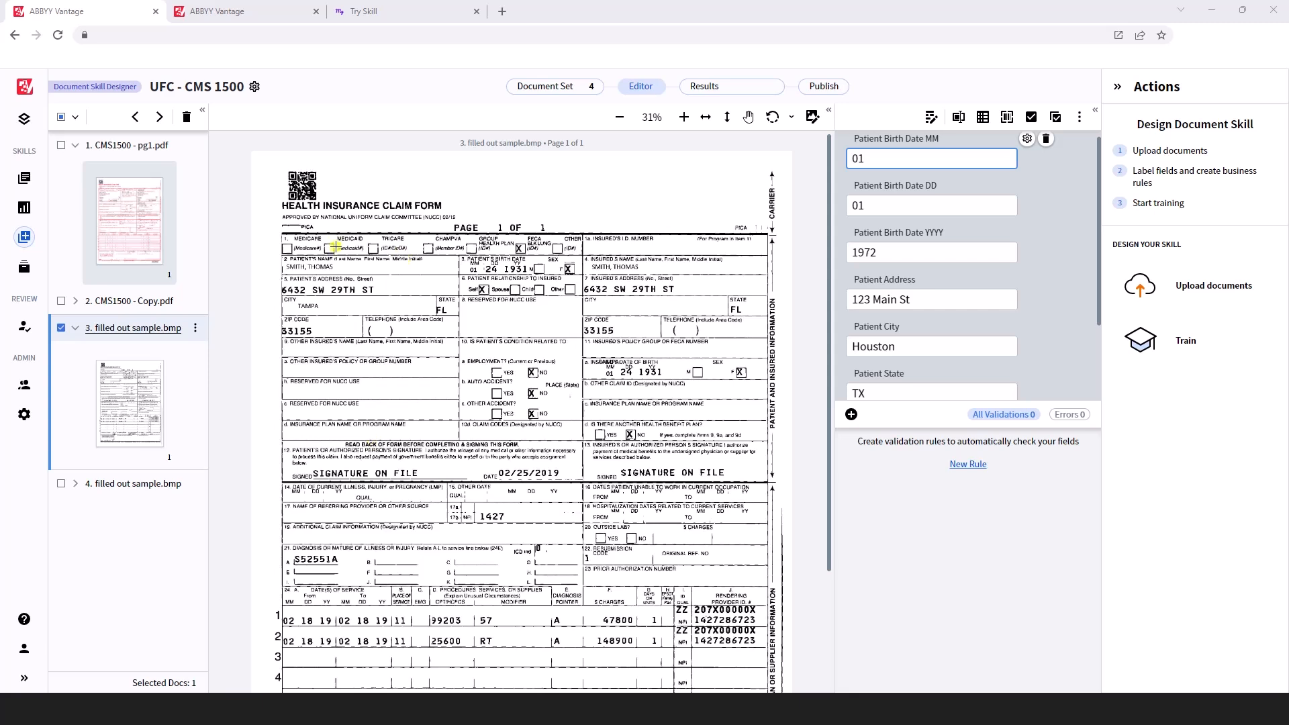
mouse_move(536, 302)
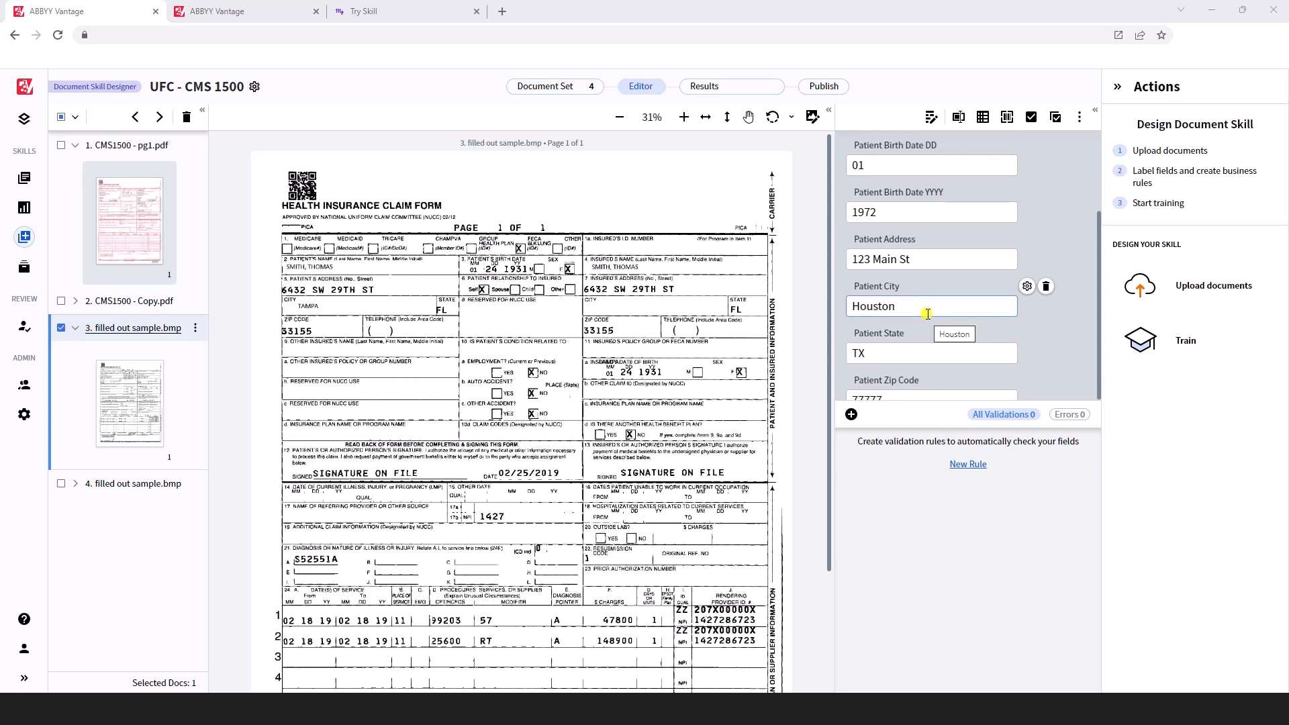
mouse_move(922, 314)
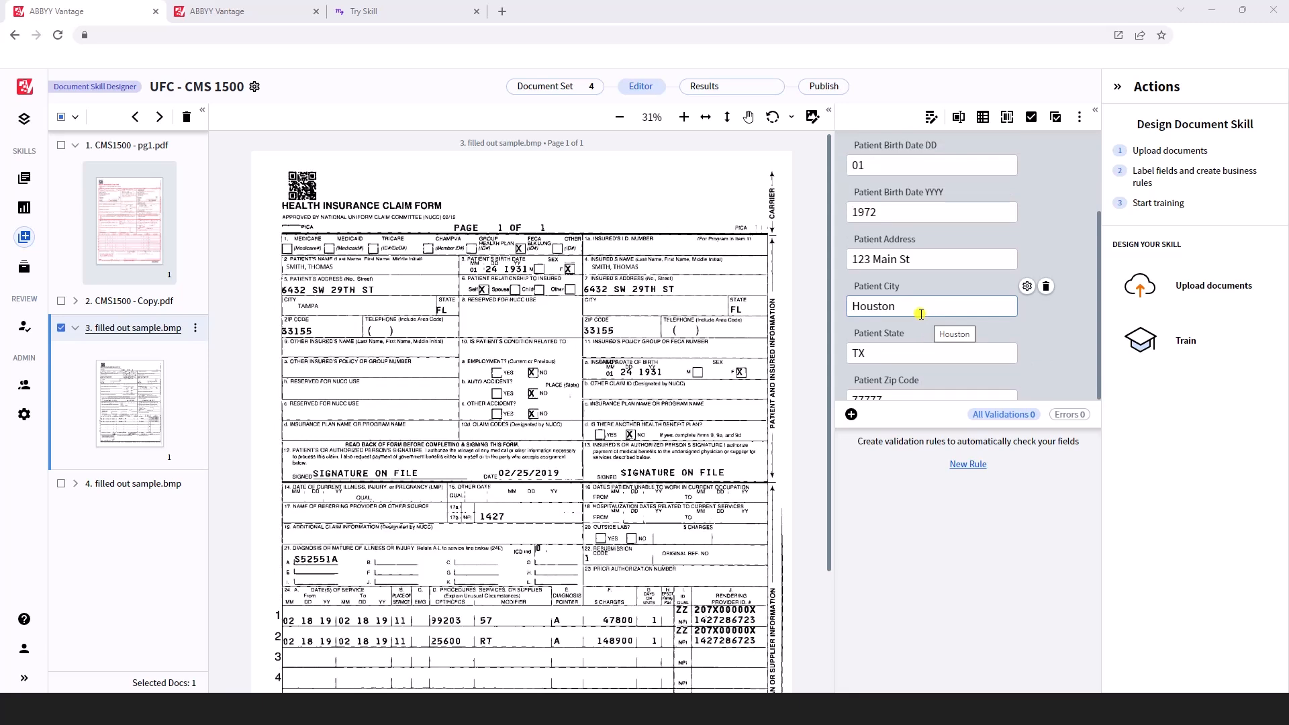
mouse_move(244, 39)
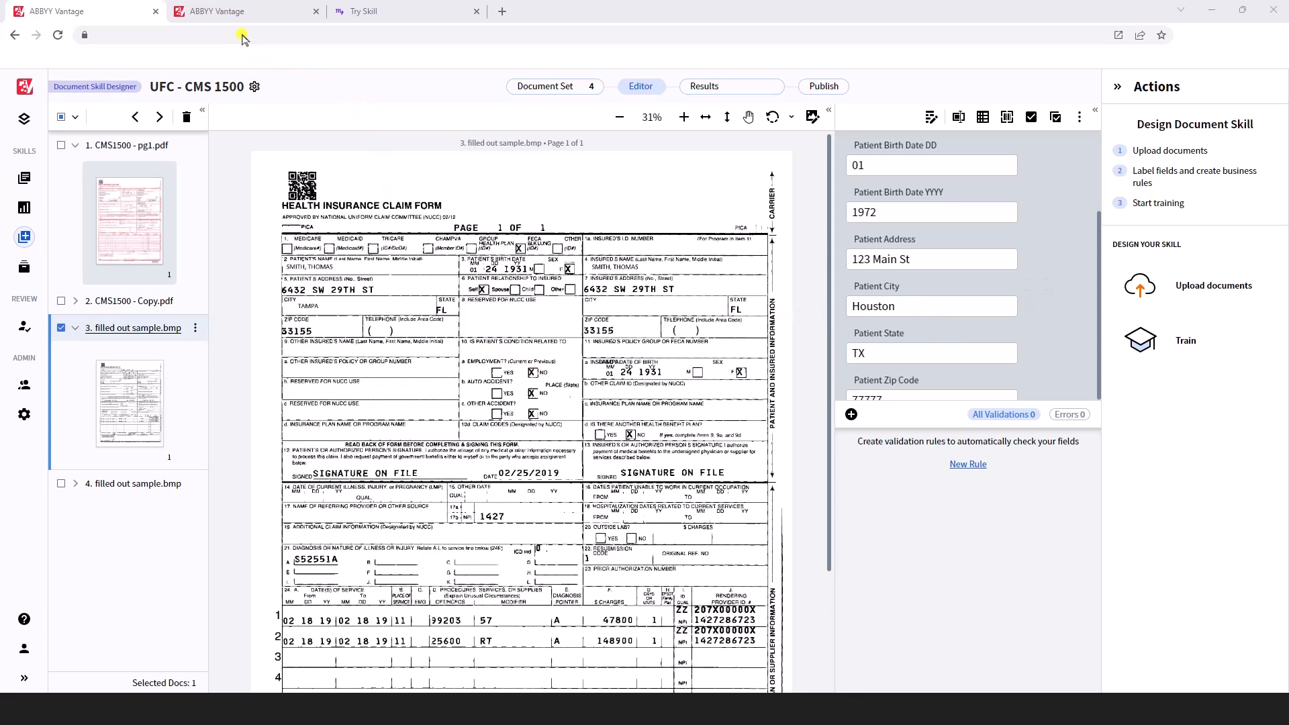
- Review the CMS 1500 Process Skill workflow in the designer, then switch to the Try Skill page
click(245, 11)
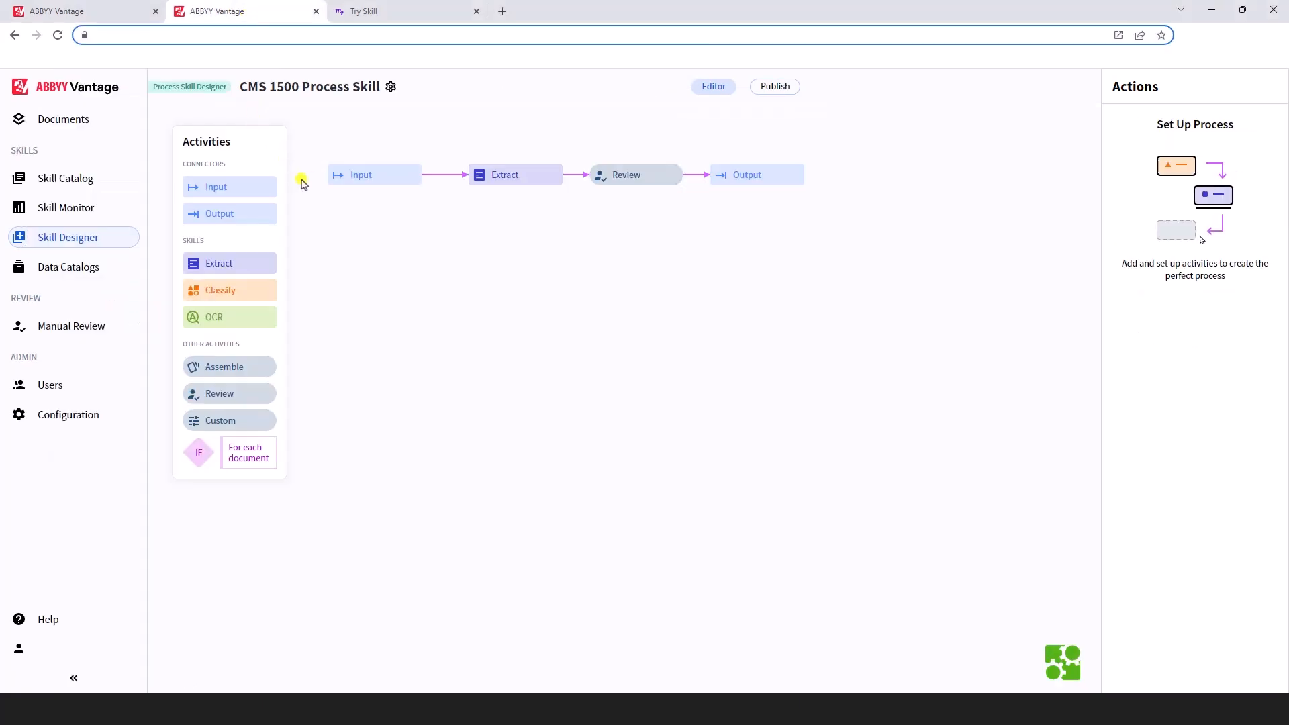
click(360, 174)
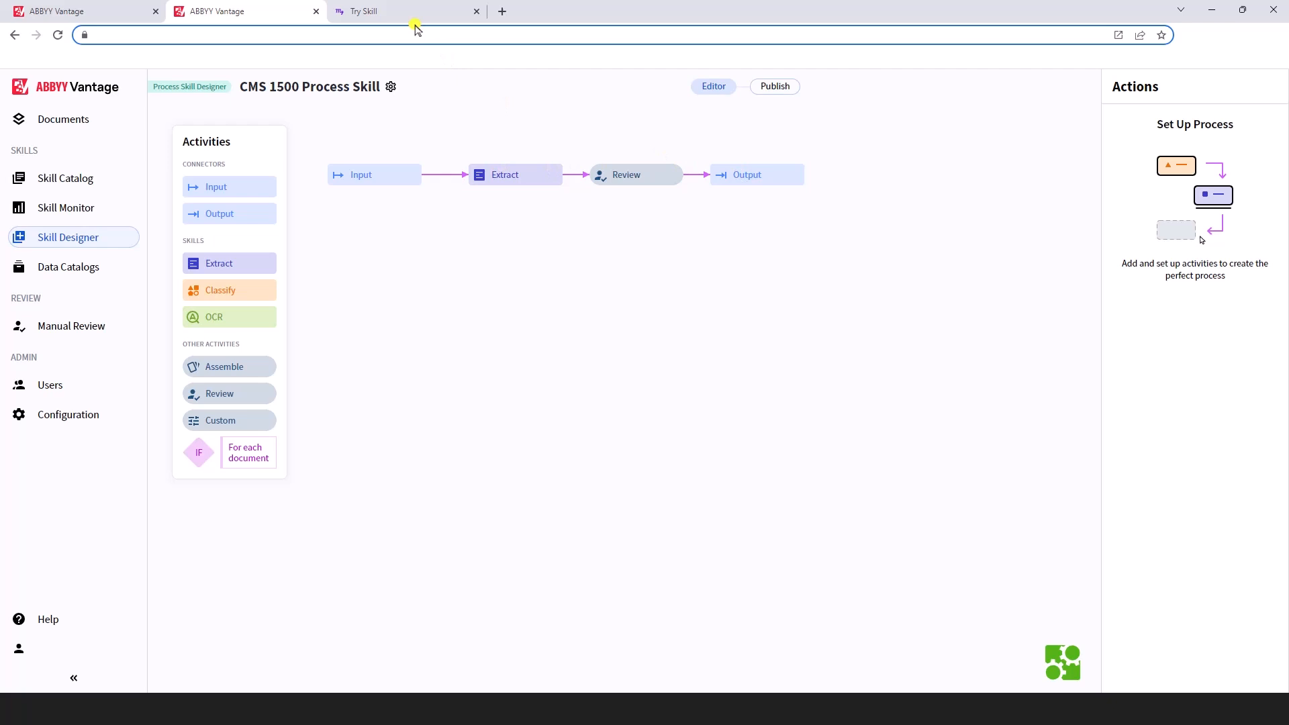
click(403, 10)
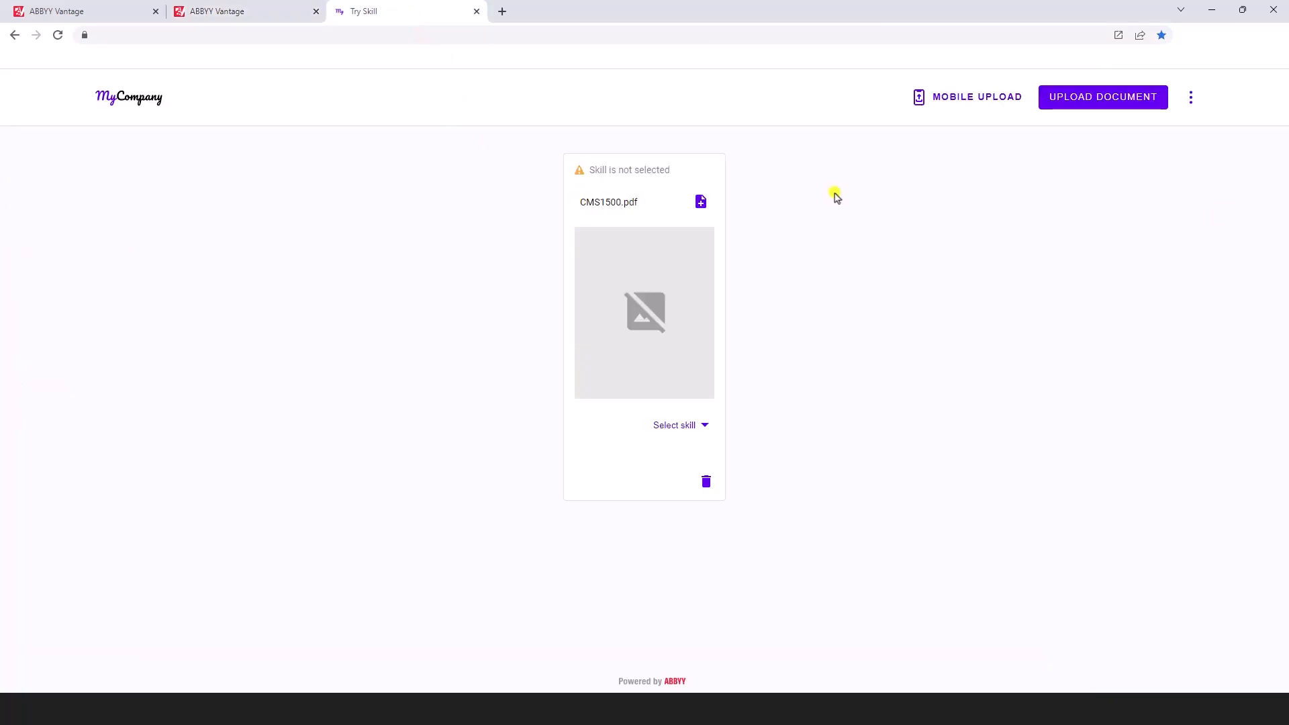
mouse_move(974, 417)
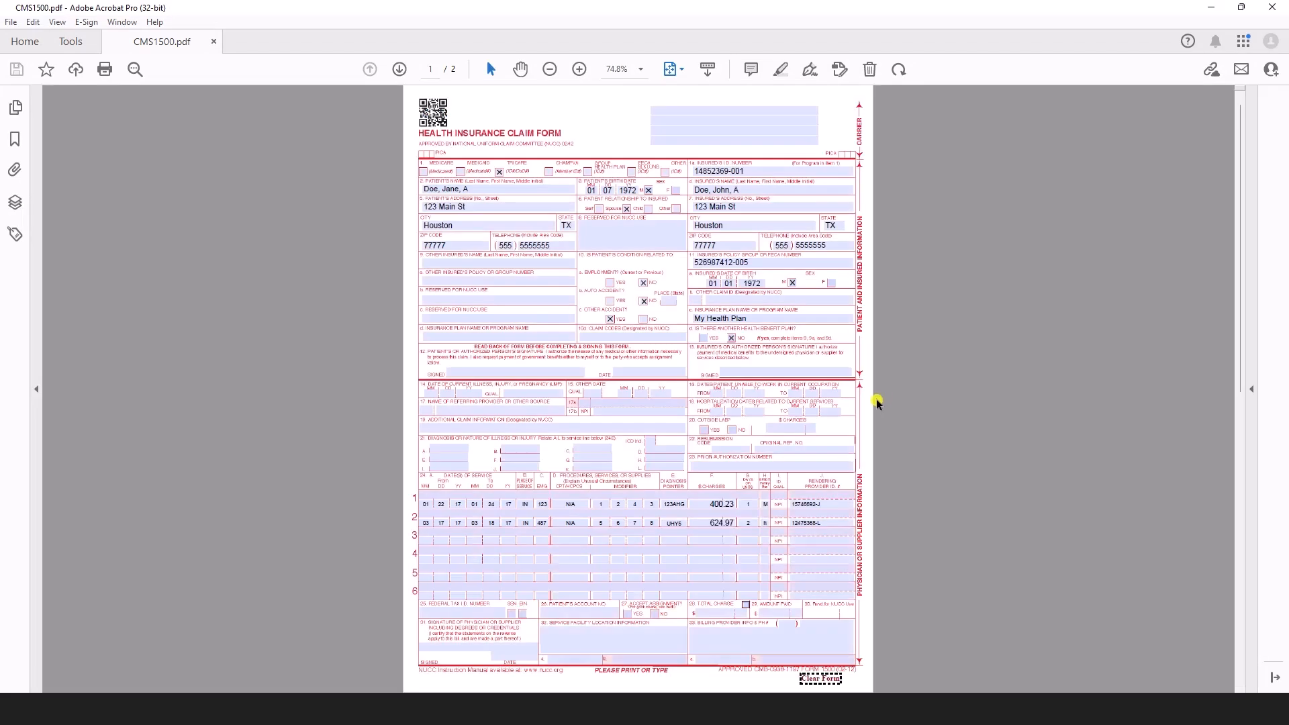
mouse_move(876, 401)
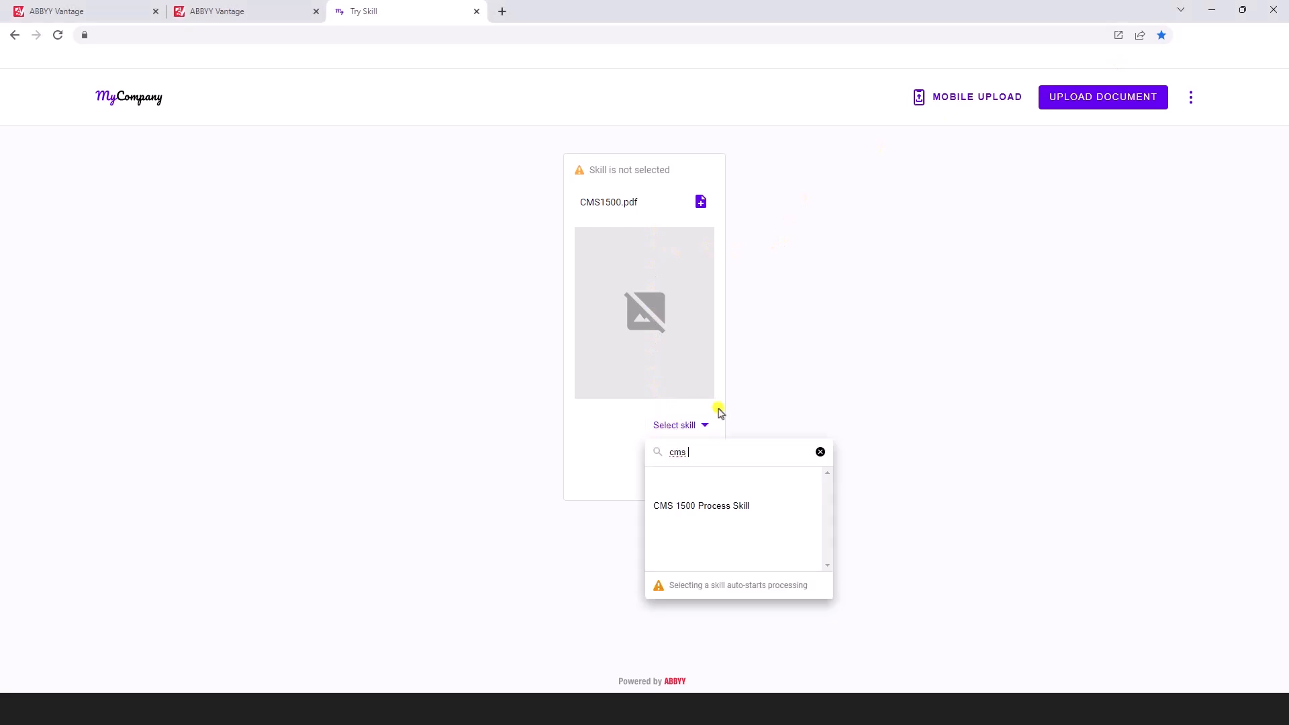
- Process CMS1500.pdf with the CMS 1500 Process Skill and download the results
click(701, 507)
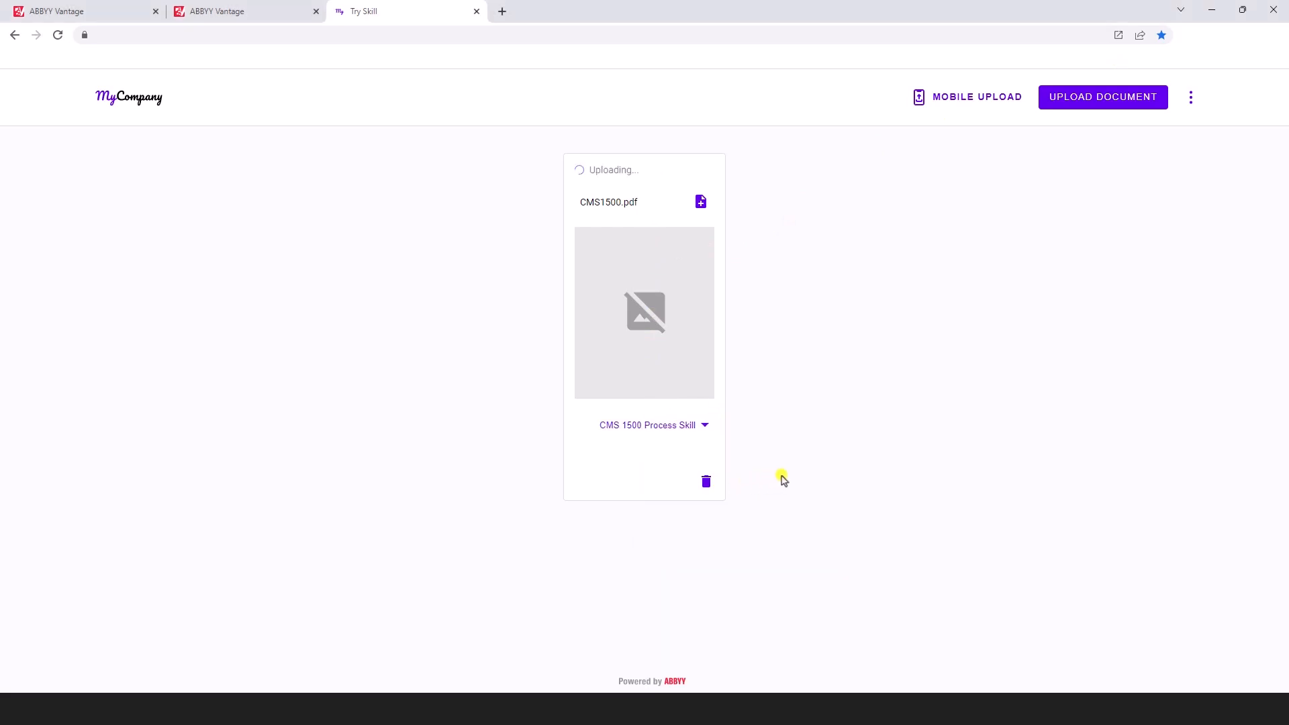
mouse_move(815, 478)
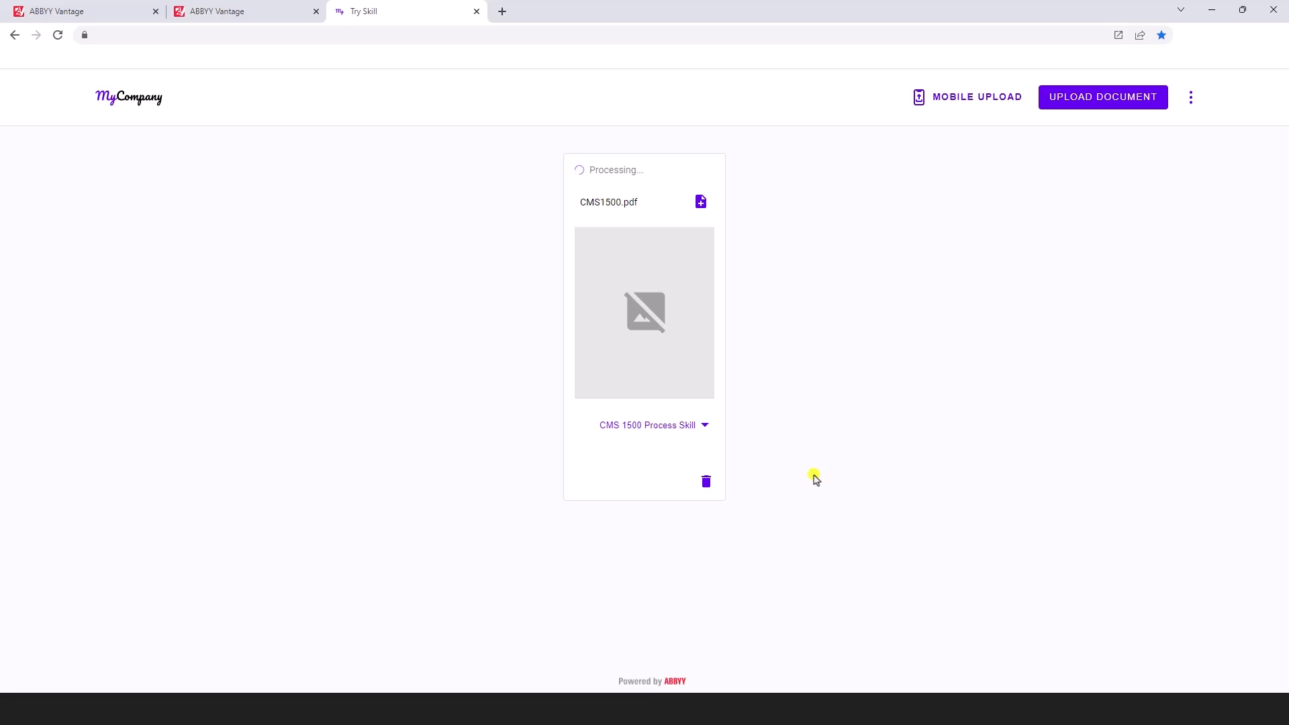
mouse_move(670, 518)
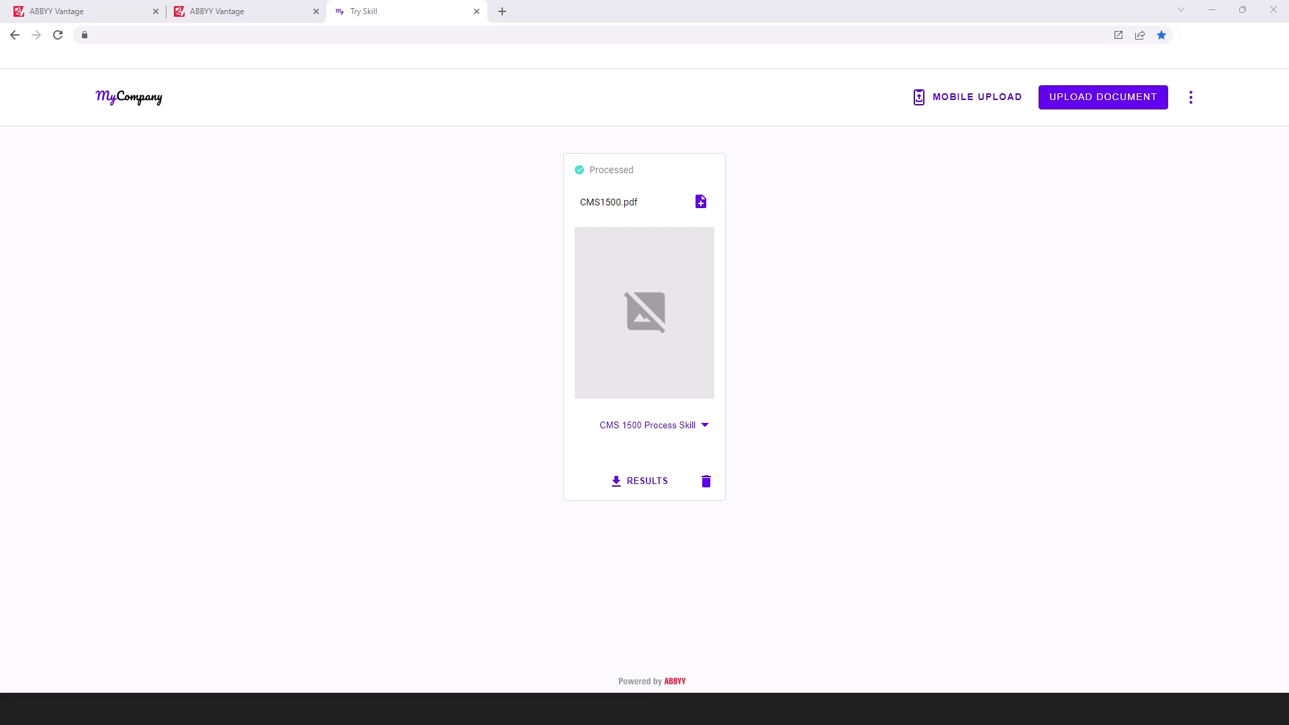
click(646, 480)
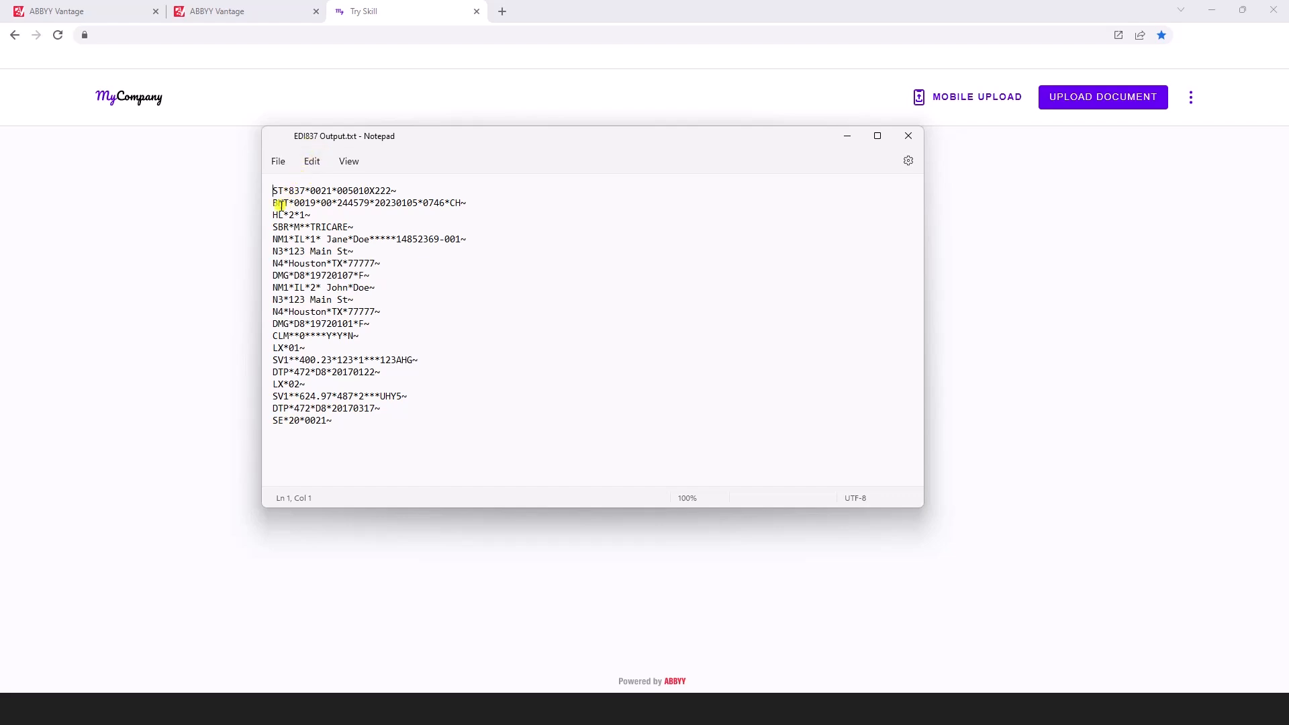
- Highlight the EDI837 Output.txt claim segments from the header through the first service line
drag(272, 203, 439, 361)
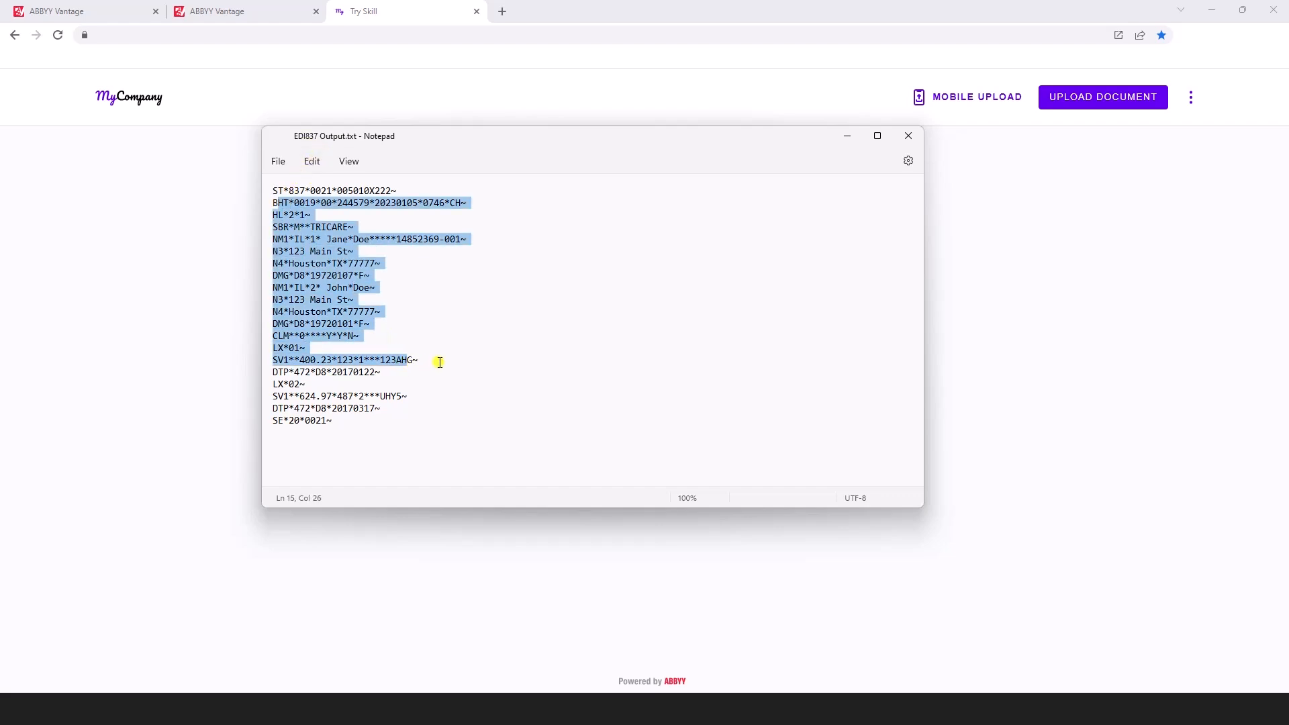